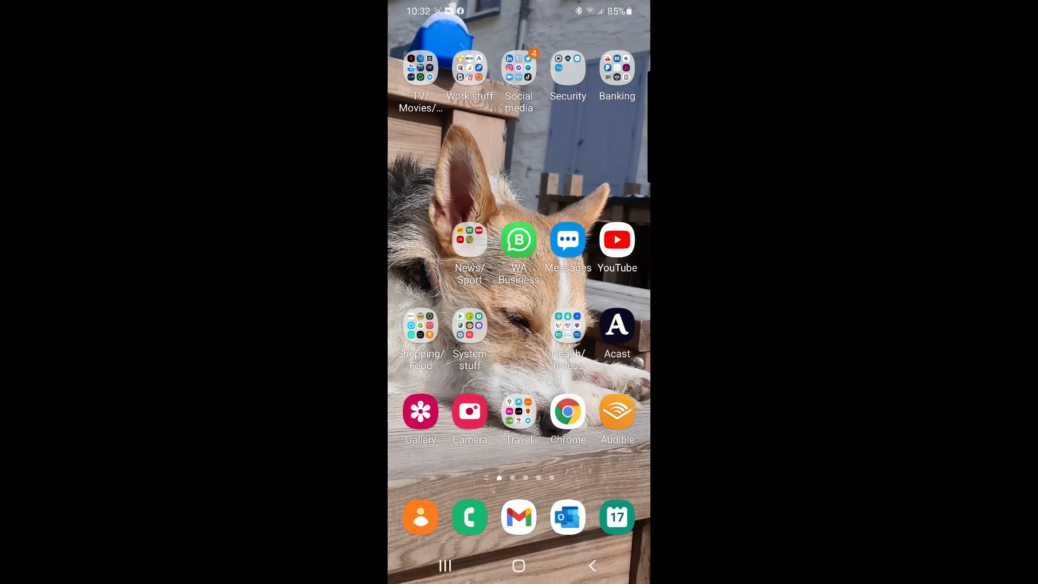
Launch Settings from the System stuff folder on the home screen
click(469, 325)
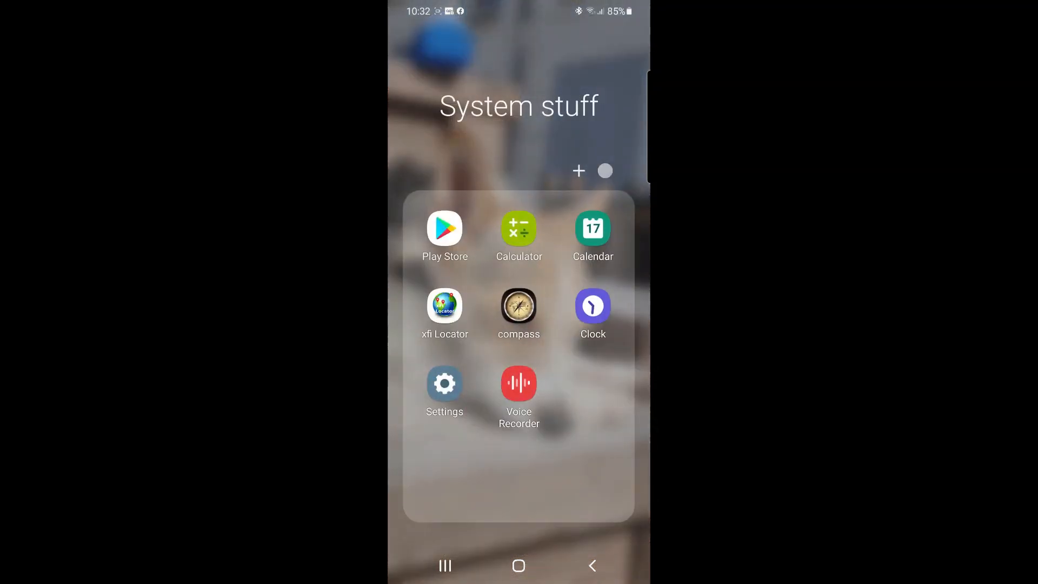
click(444, 382)
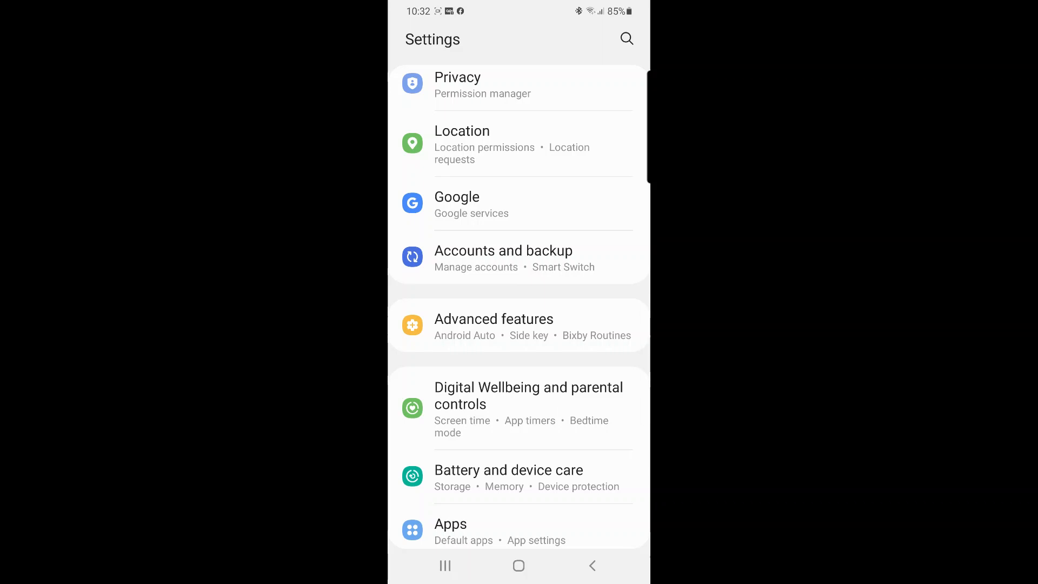
Go to Advanced features and scroll to the bottom where Send SOS messages appears
click(493, 319)
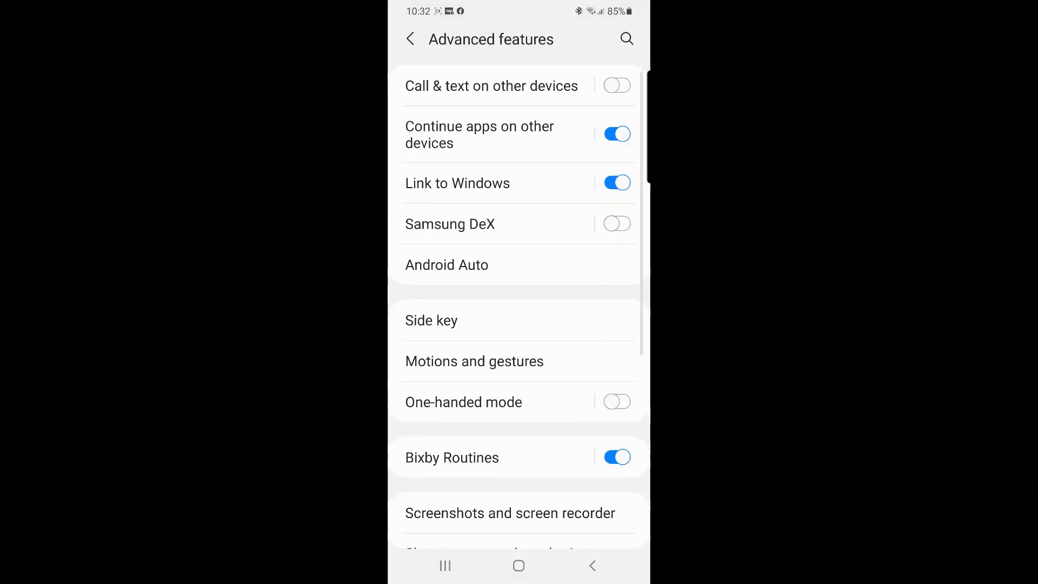
scroll(down, 3)
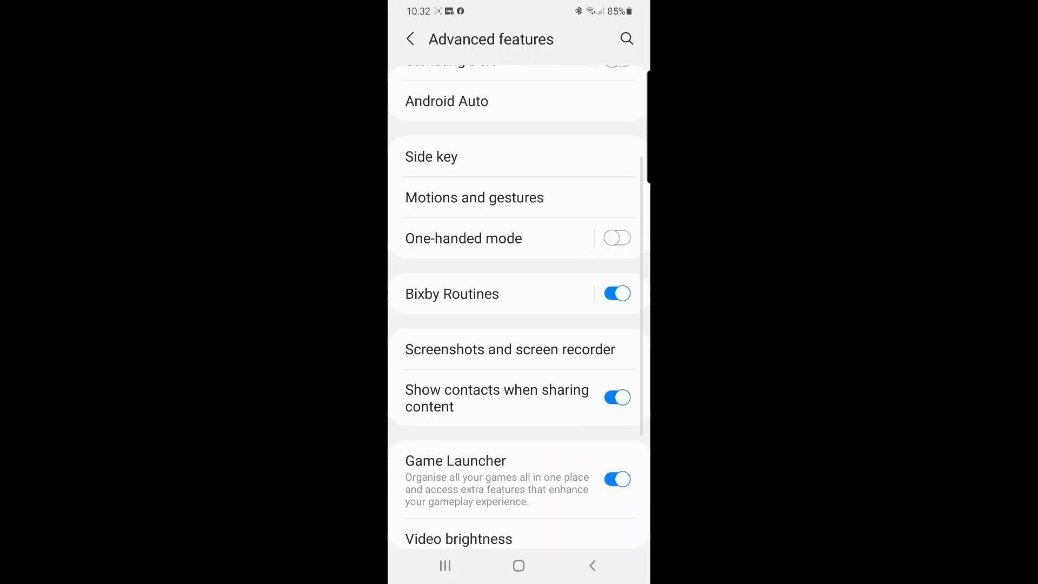
scroll(down, 3)
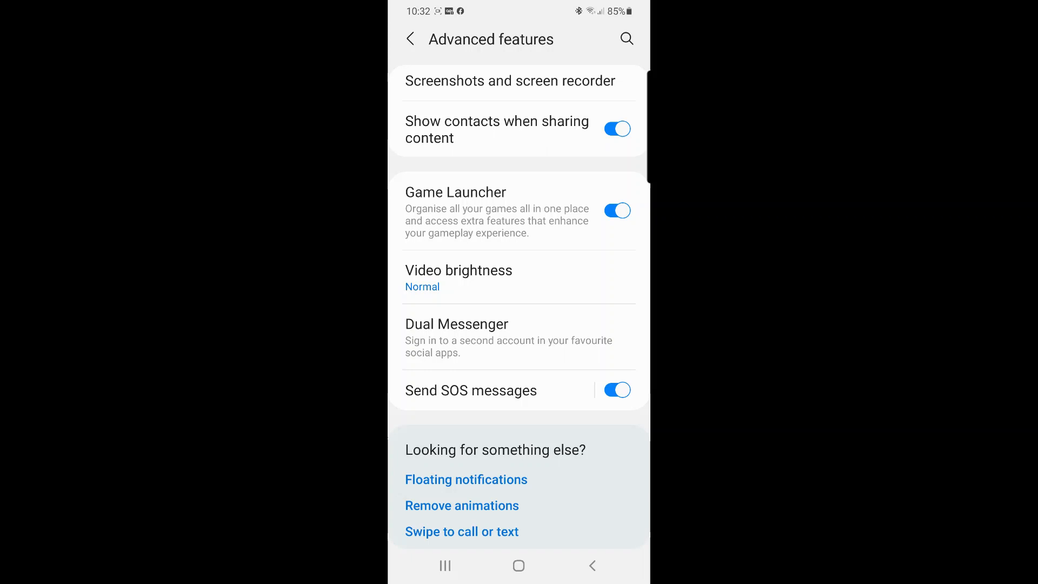
Verify Send SOS messages is on with 4 side key presses, then return to Settings
click(471, 390)
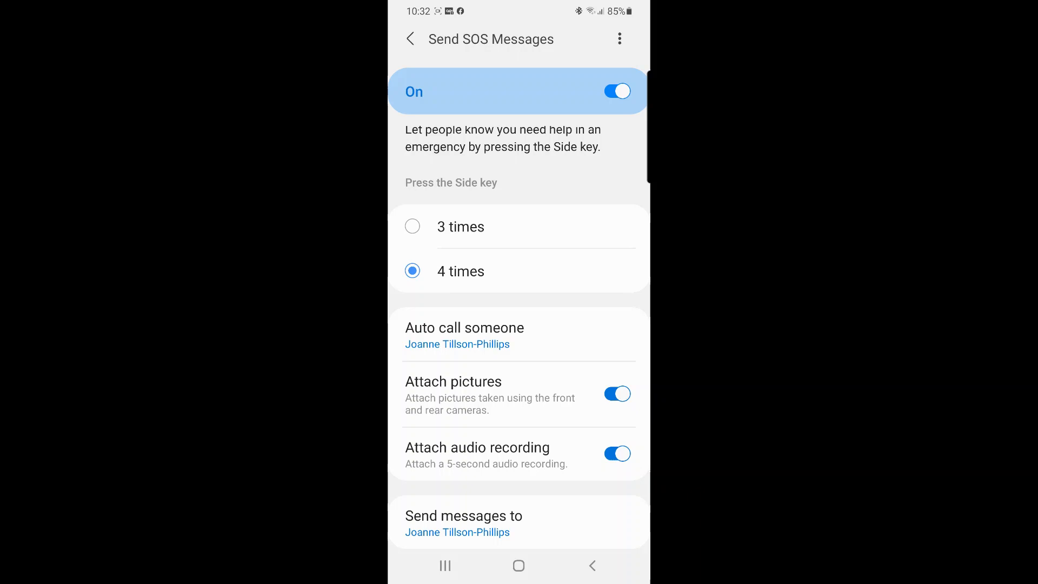
click(411, 39)
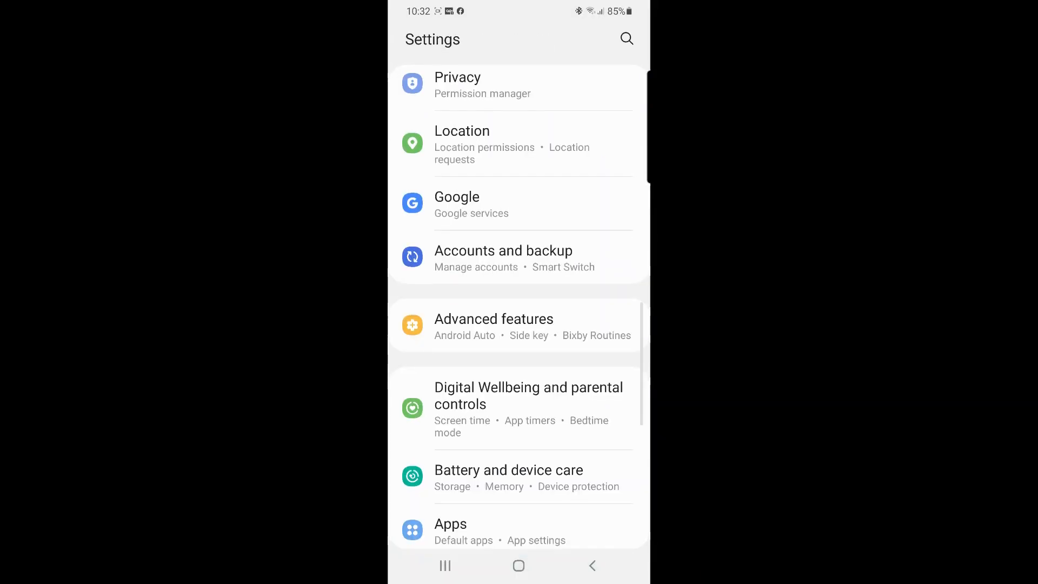